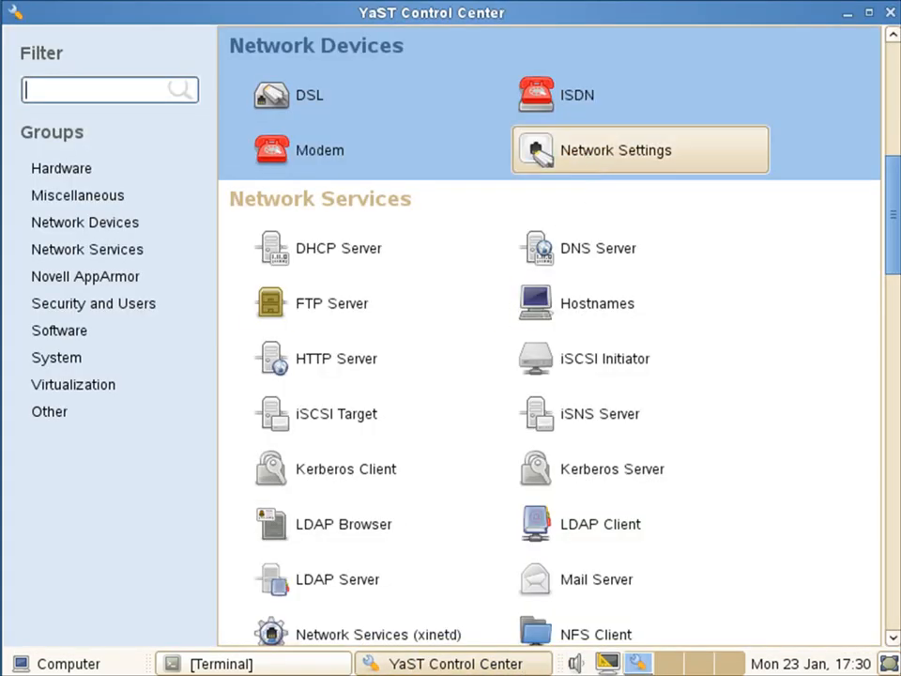
- View Network Settings showing two unconfigured PCnet32 cards, then minimize YaST to the desktop
click(616, 150)
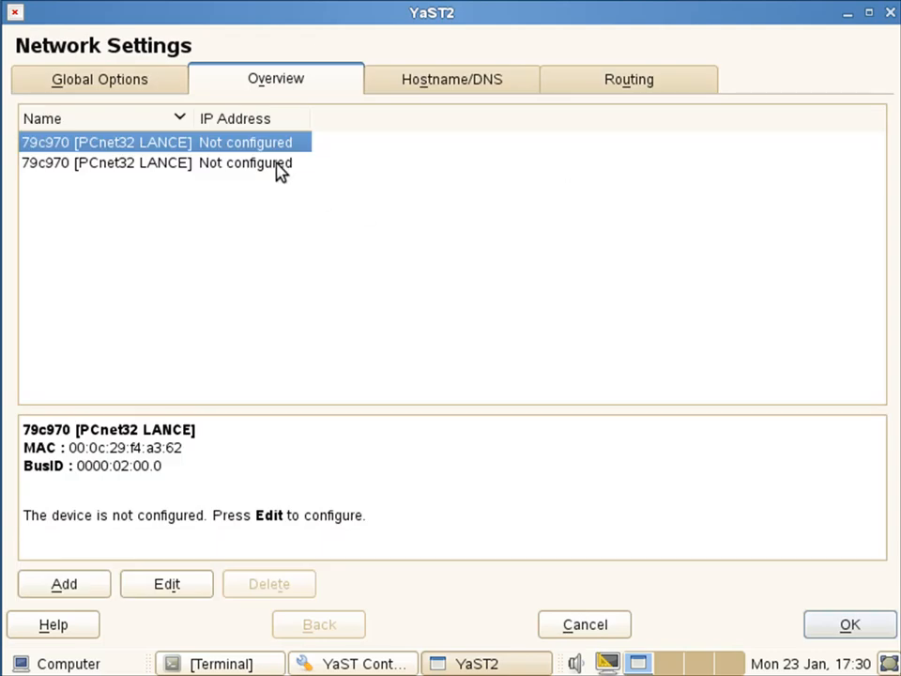
mouse_move(324, 156)
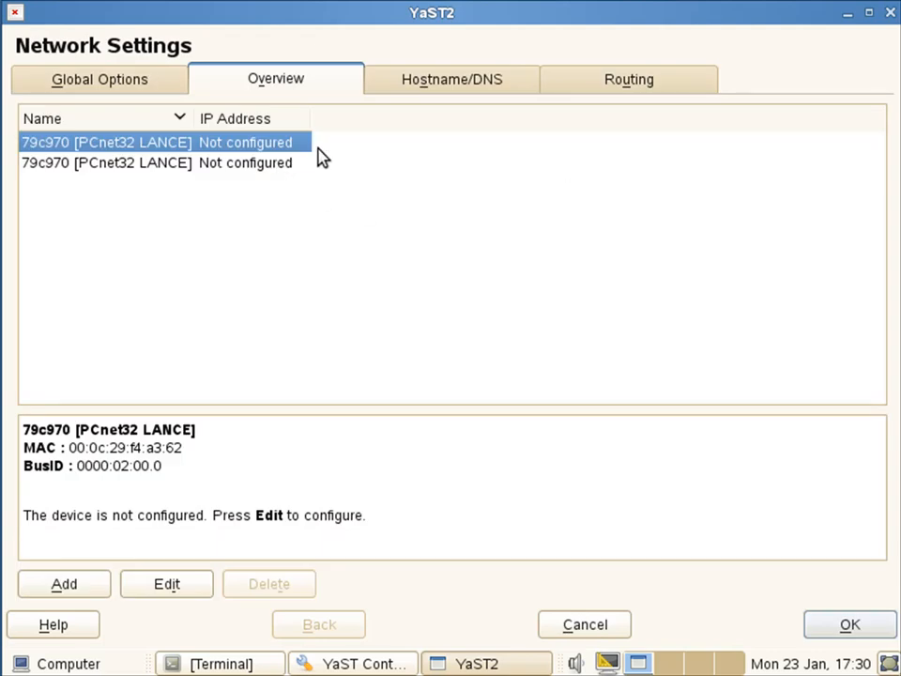
mouse_move(799, 142)
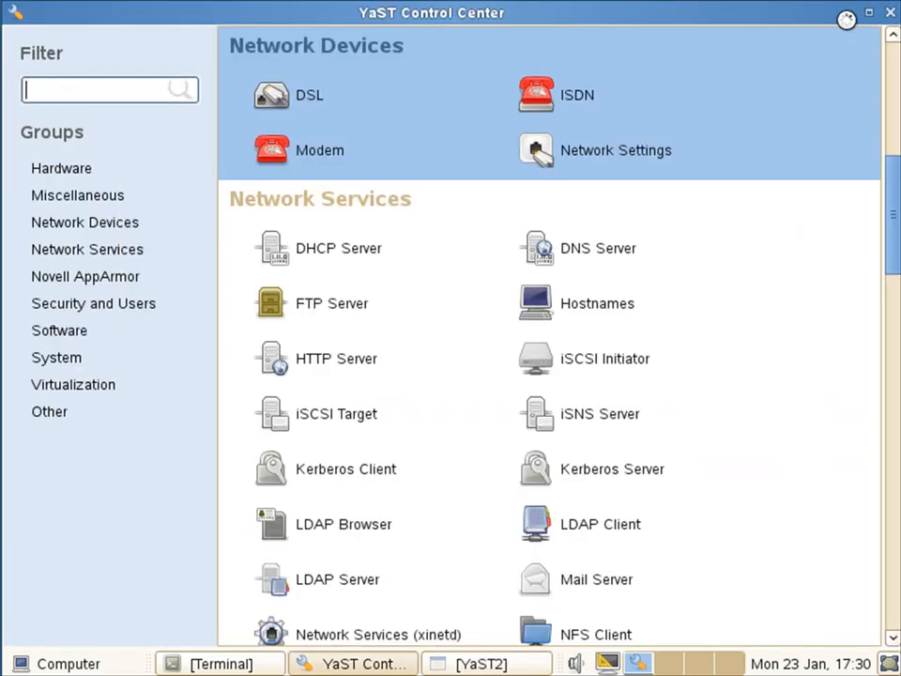
click(890, 12)
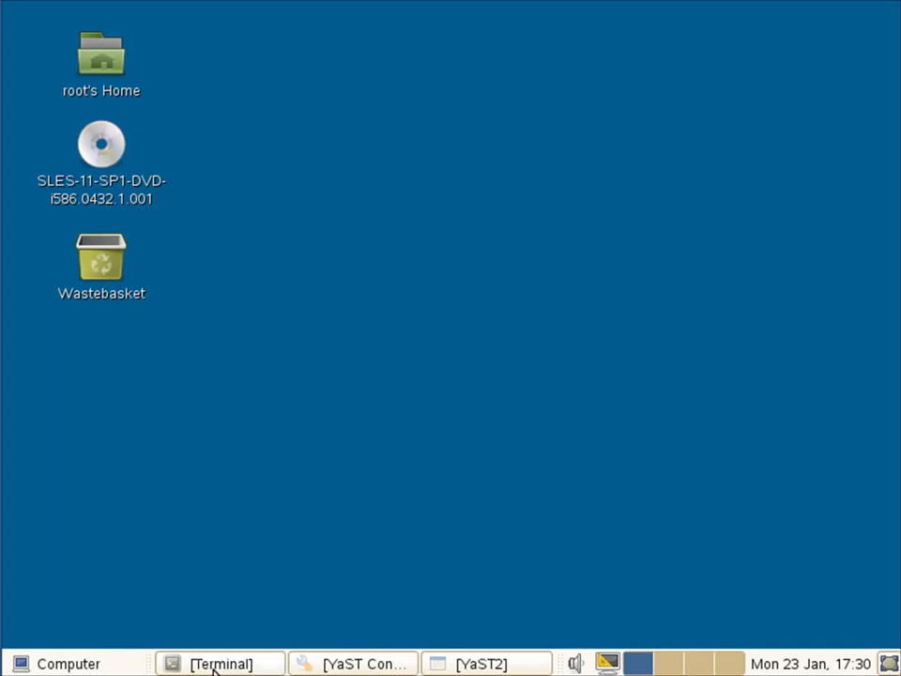
- Restore the root Terminal window at the /etc/sysconfig/network prompt
click(220, 663)
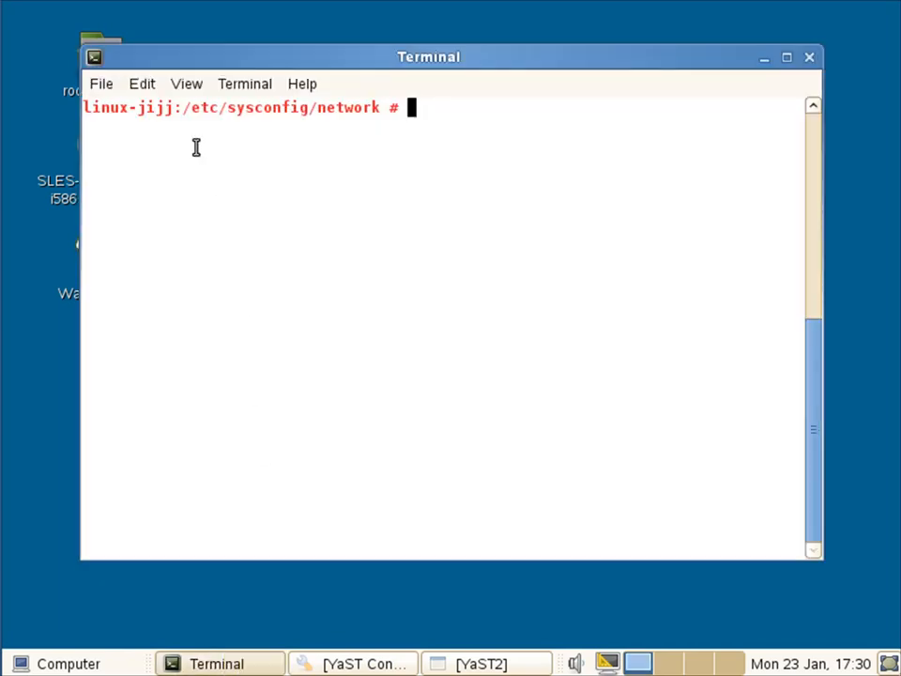
mouse_move(311, 153)
text(ls)
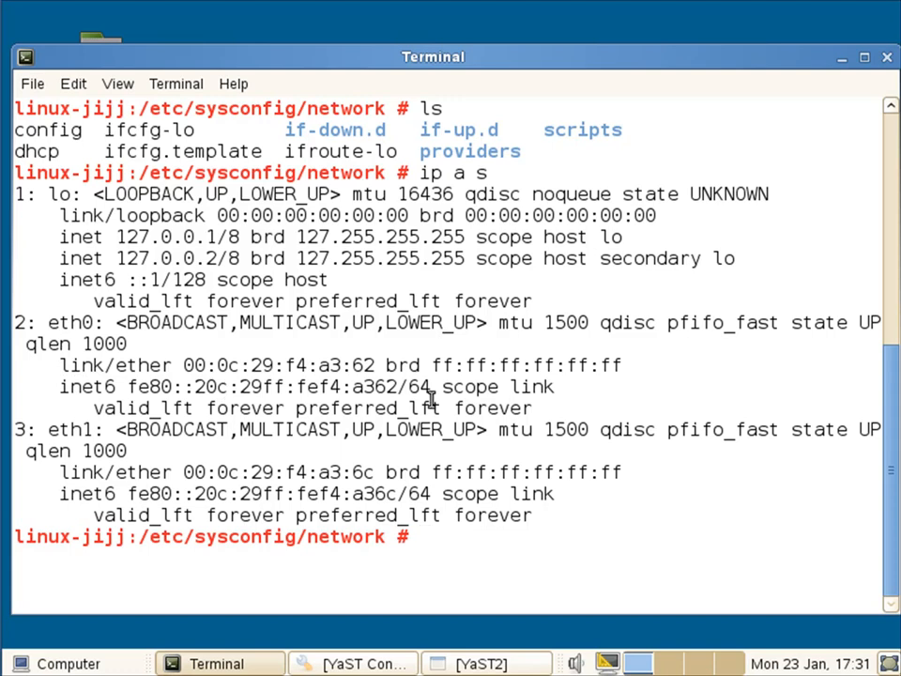
mouse_move(699, 554)
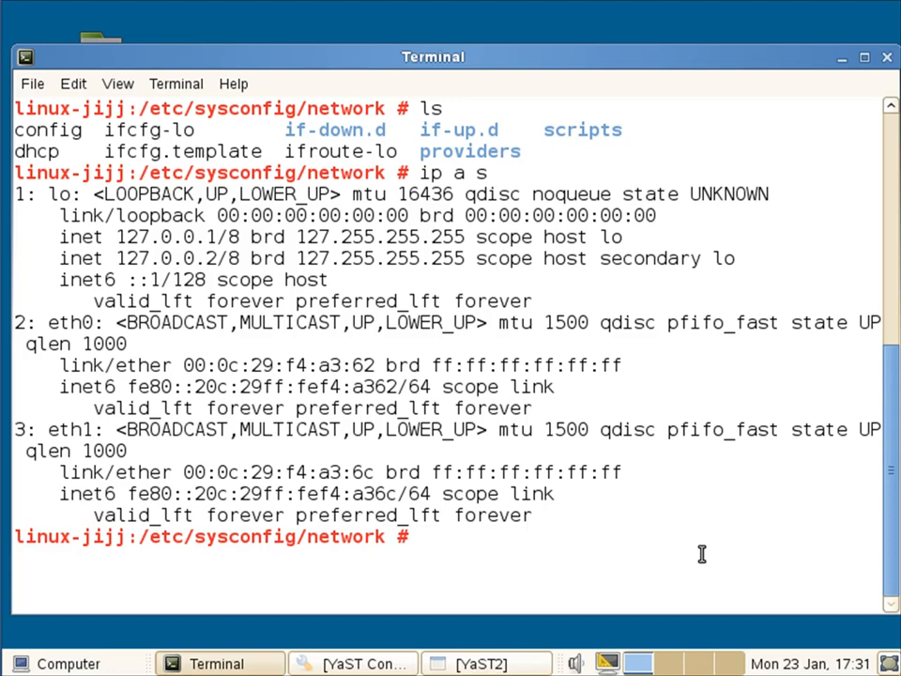
mouse_move(469, 664)
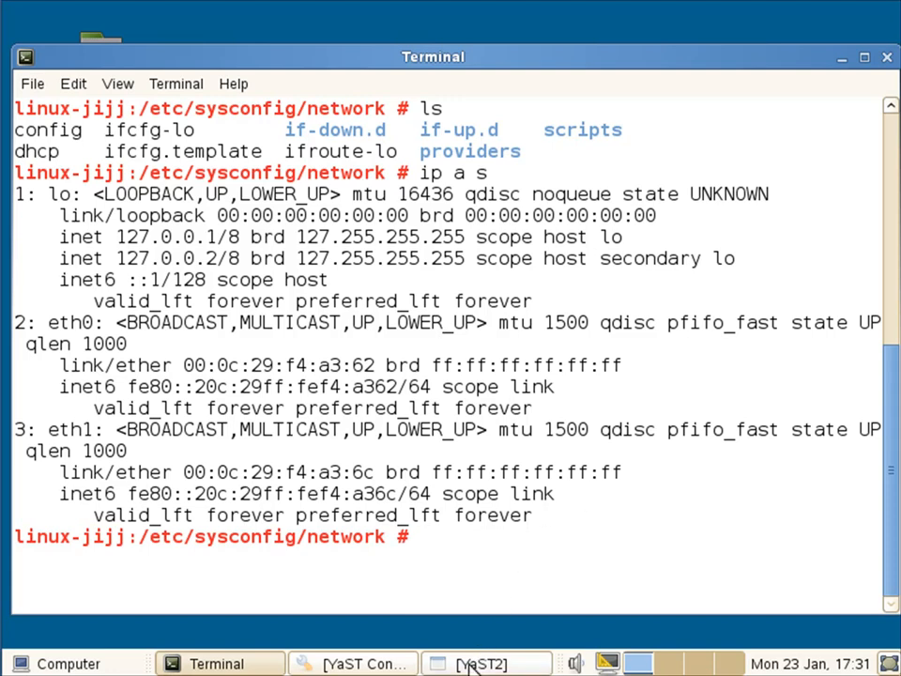
- Restore the Network Settings window and pick Bond as the new device type
click(475, 664)
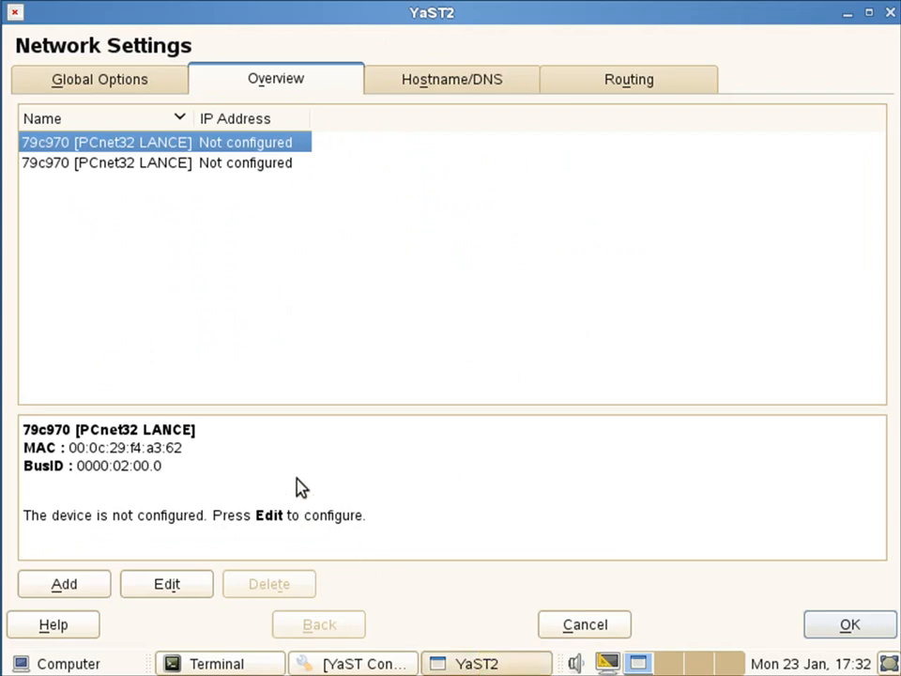
mouse_move(299, 479)
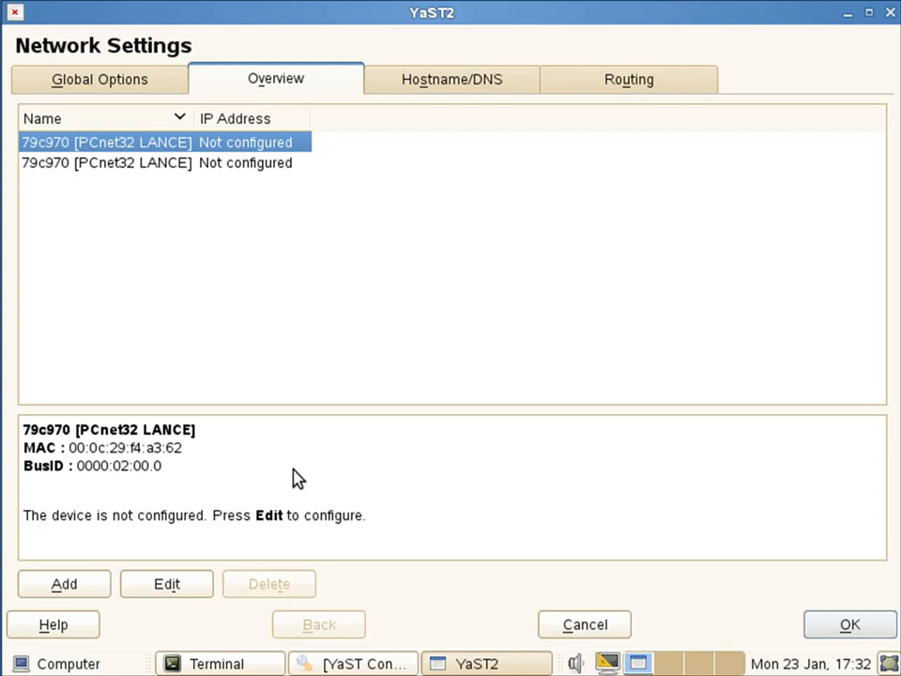
mouse_move(138, 524)
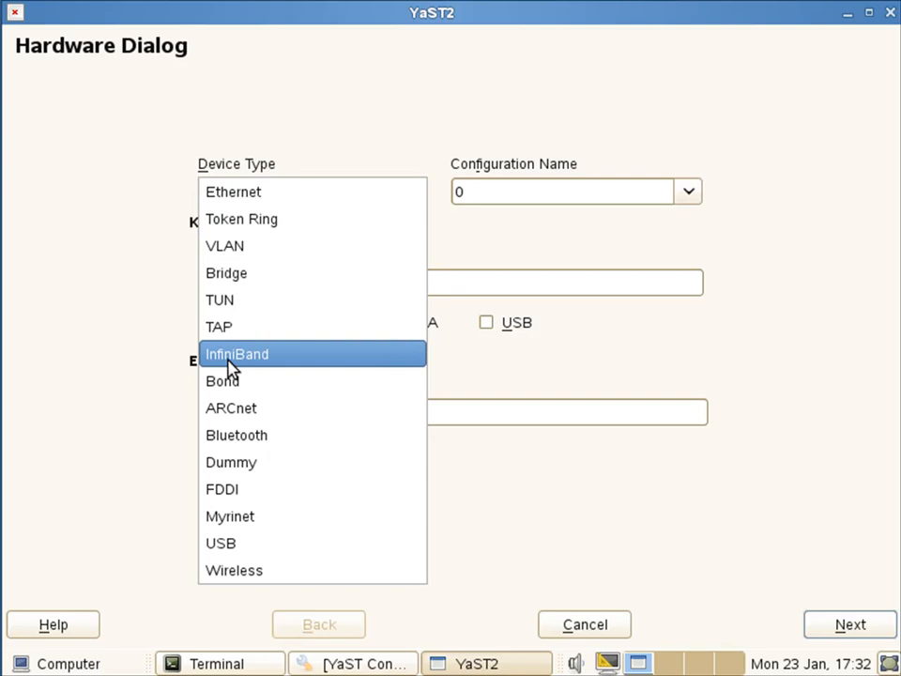
mouse_move(224, 380)
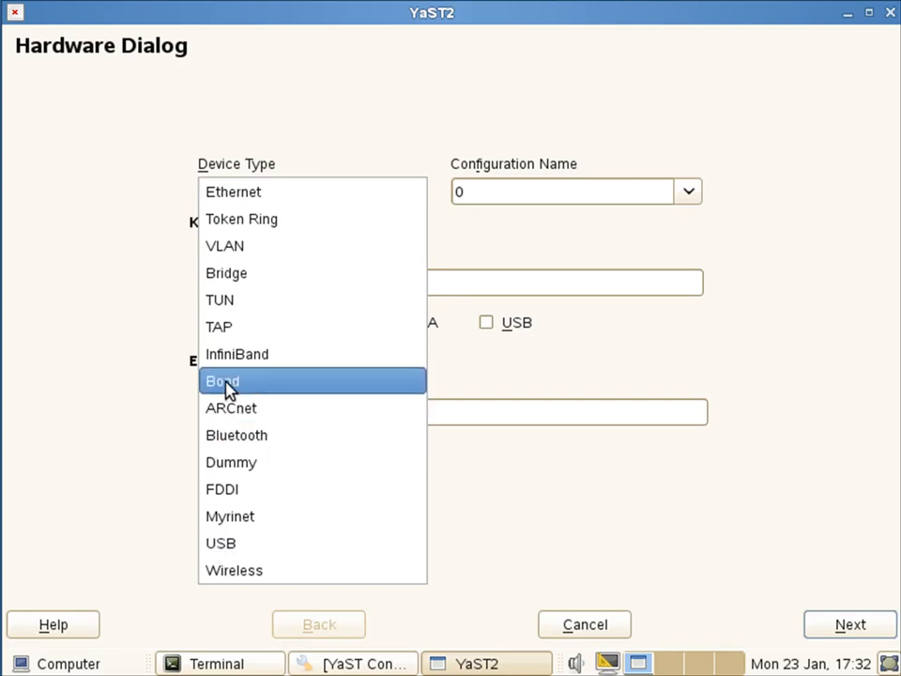
click(222, 380)
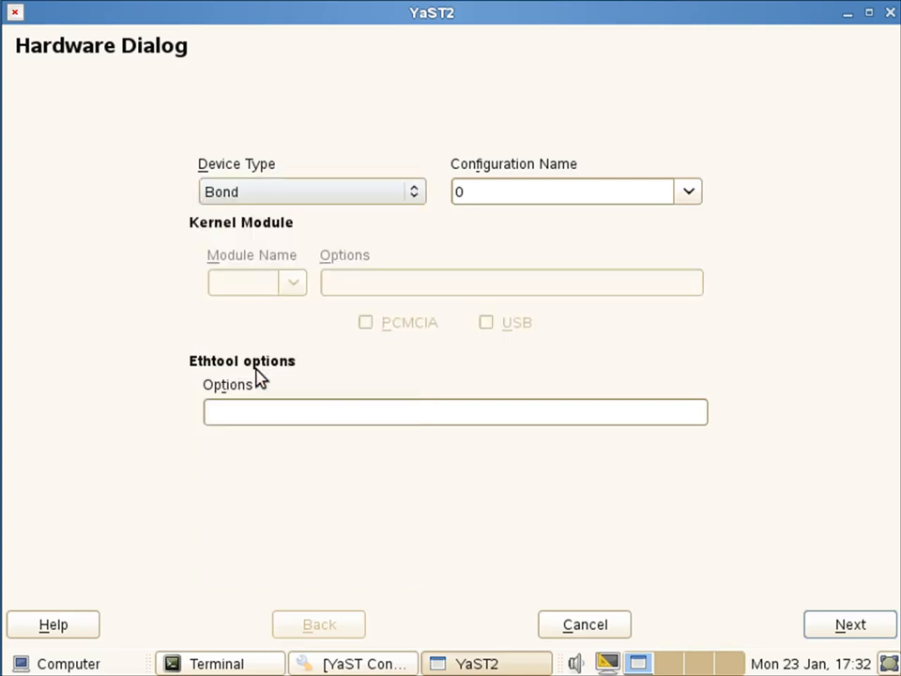
mouse_move(469, 238)
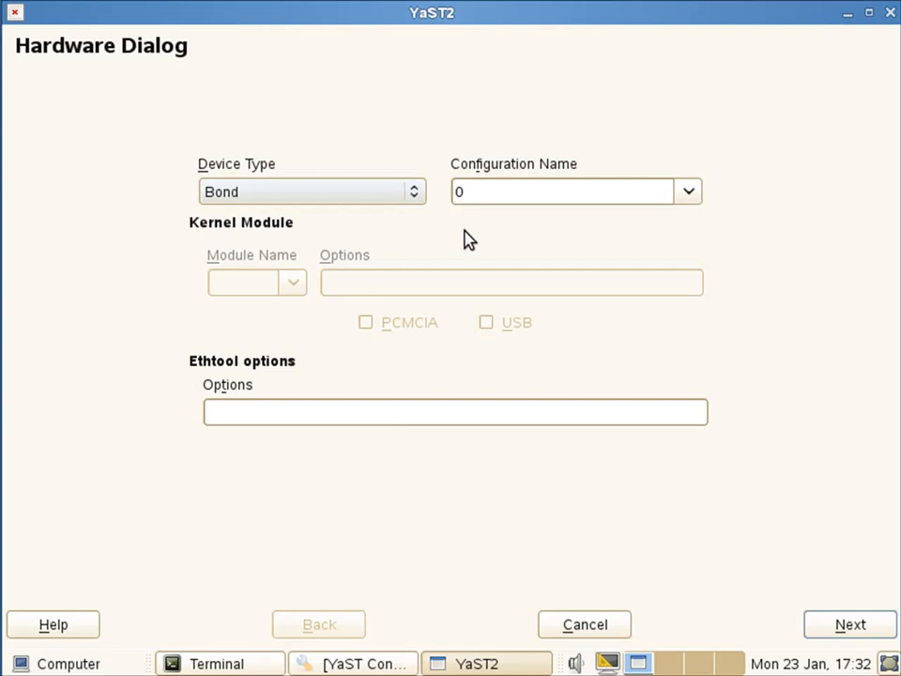
mouse_move(474, 208)
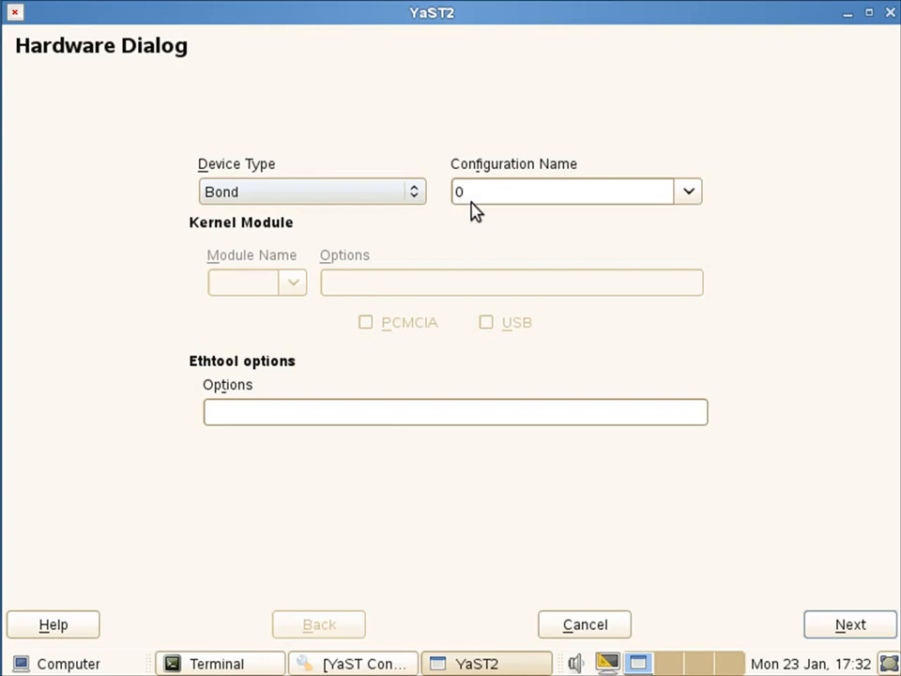
mouse_move(329, 472)
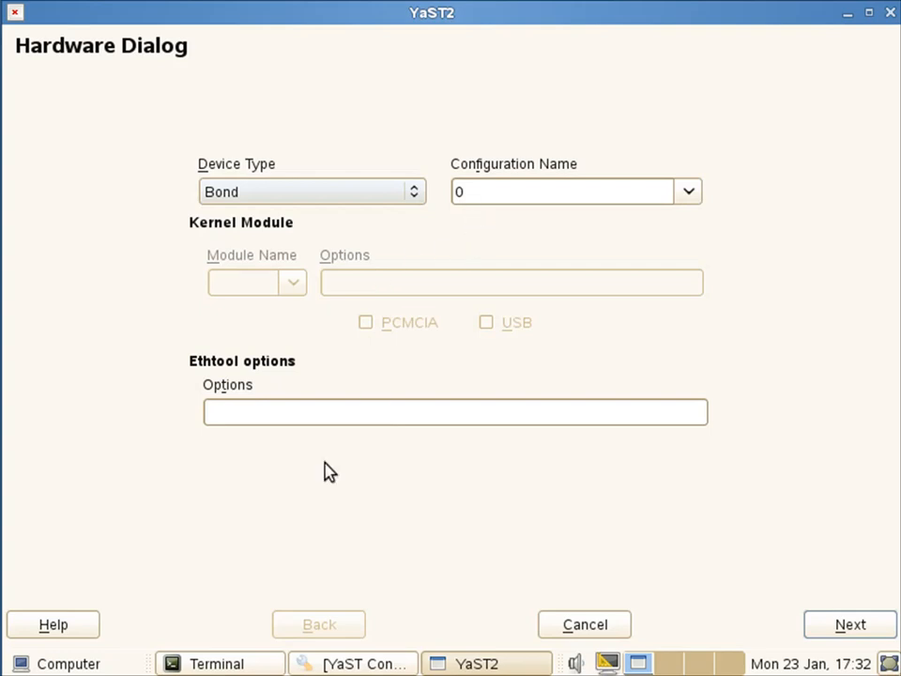
mouse_move(709, 463)
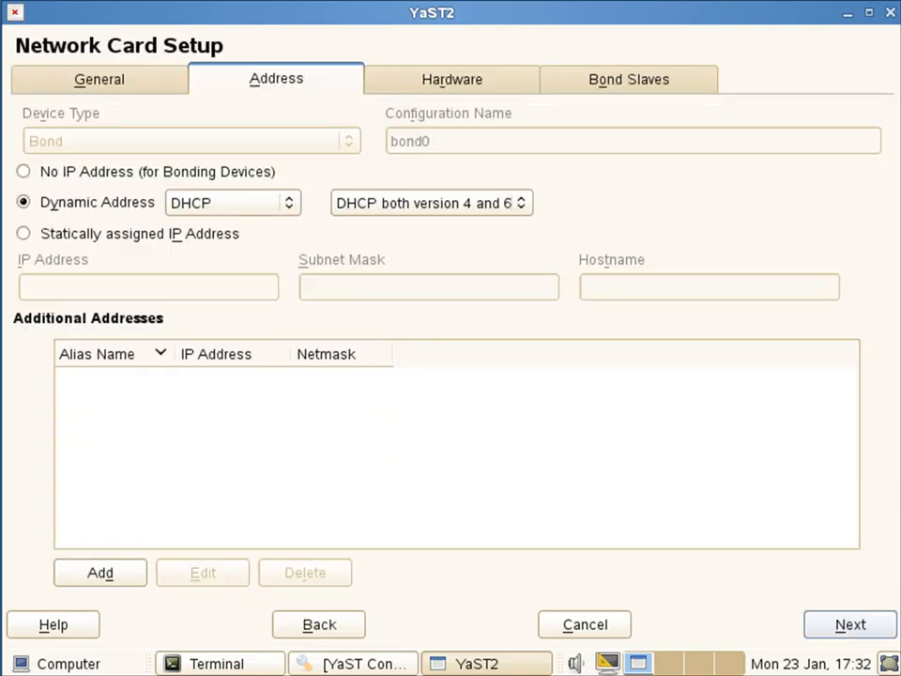
mouse_move(338, 318)
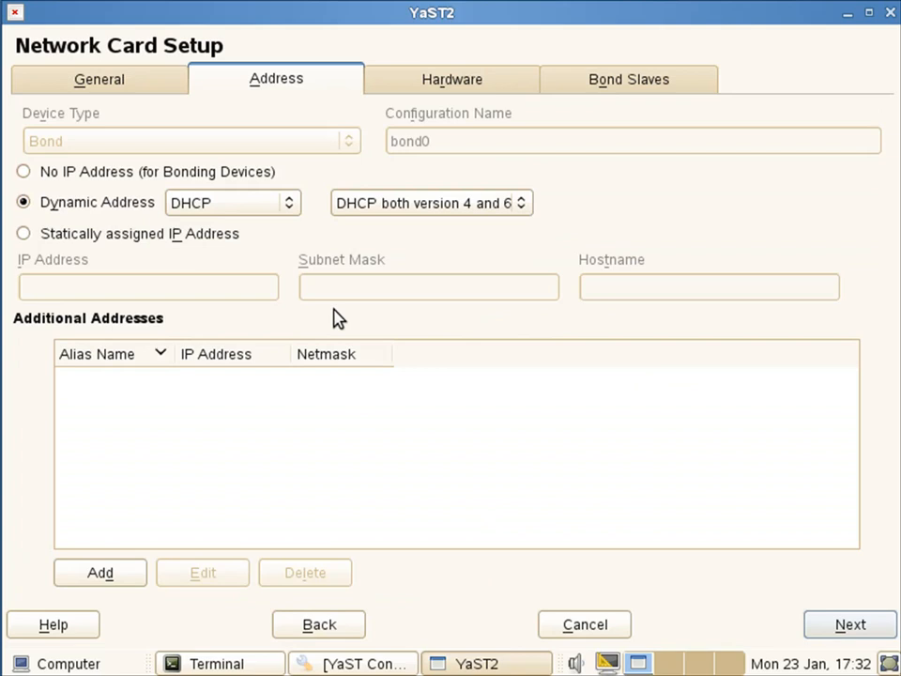
mouse_move(233, 218)
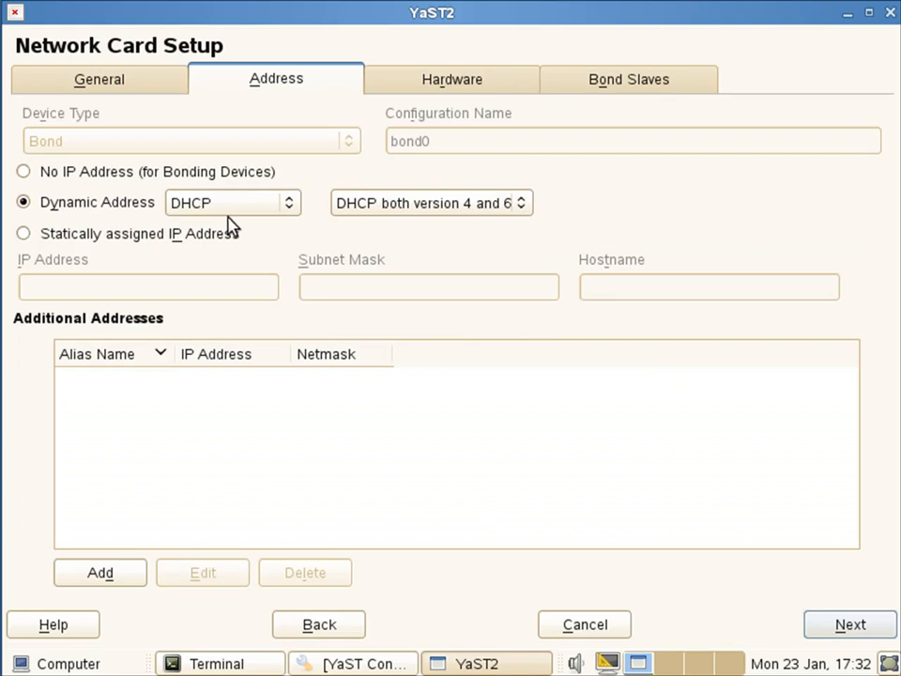
mouse_move(225, 296)
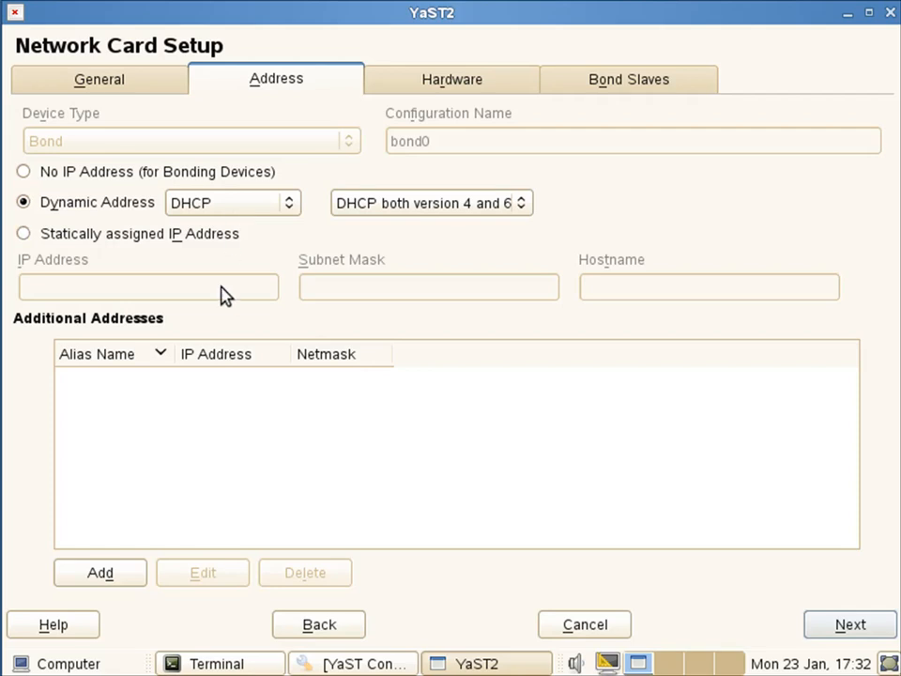
mouse_move(530, 73)
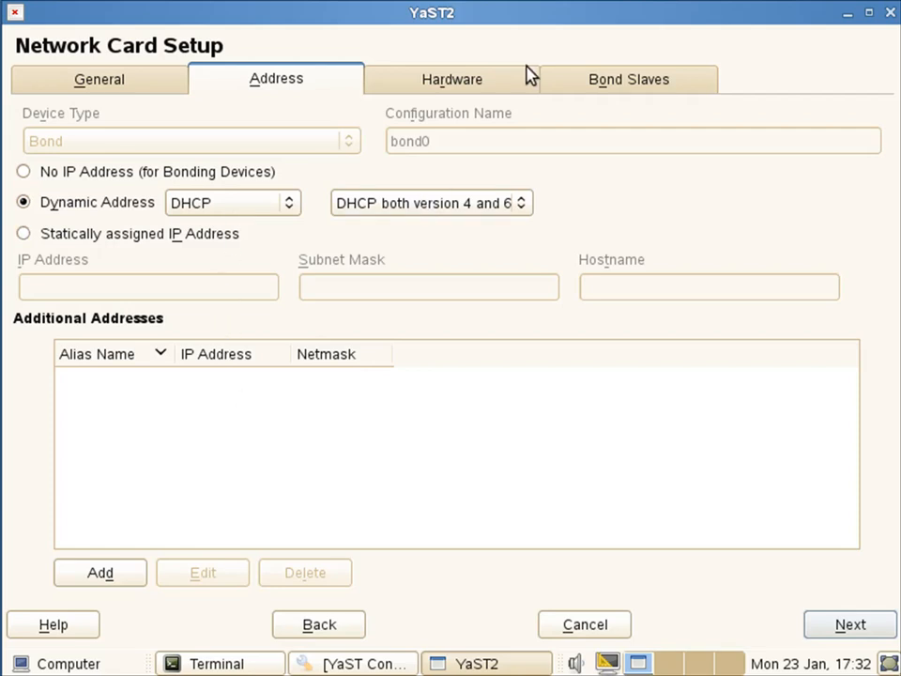
- Tick eth0 and eth1 as bond0 slaves and select active-backup bonding mode
click(628, 79)
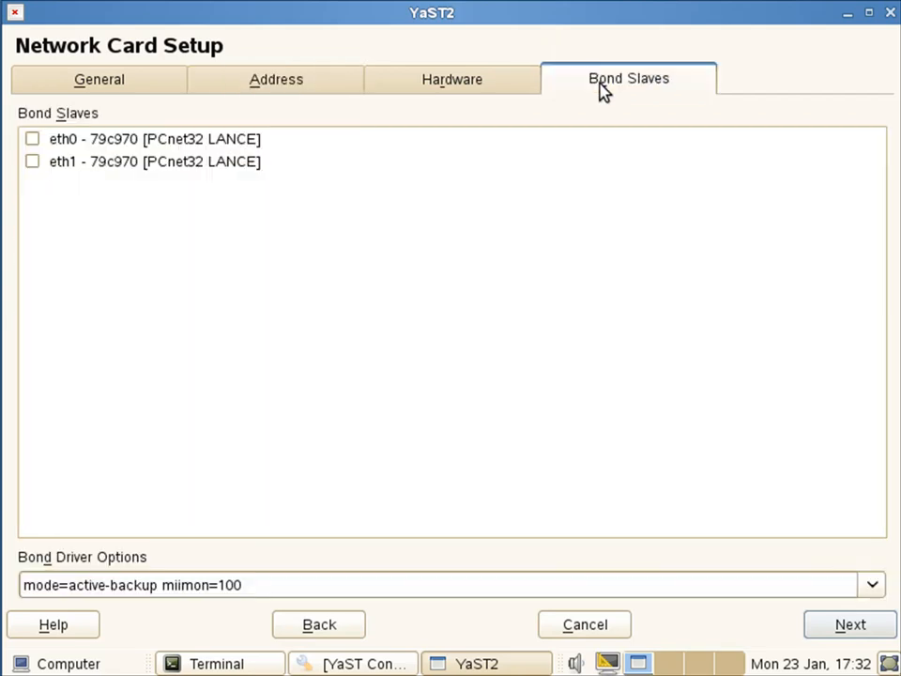
click(33, 138)
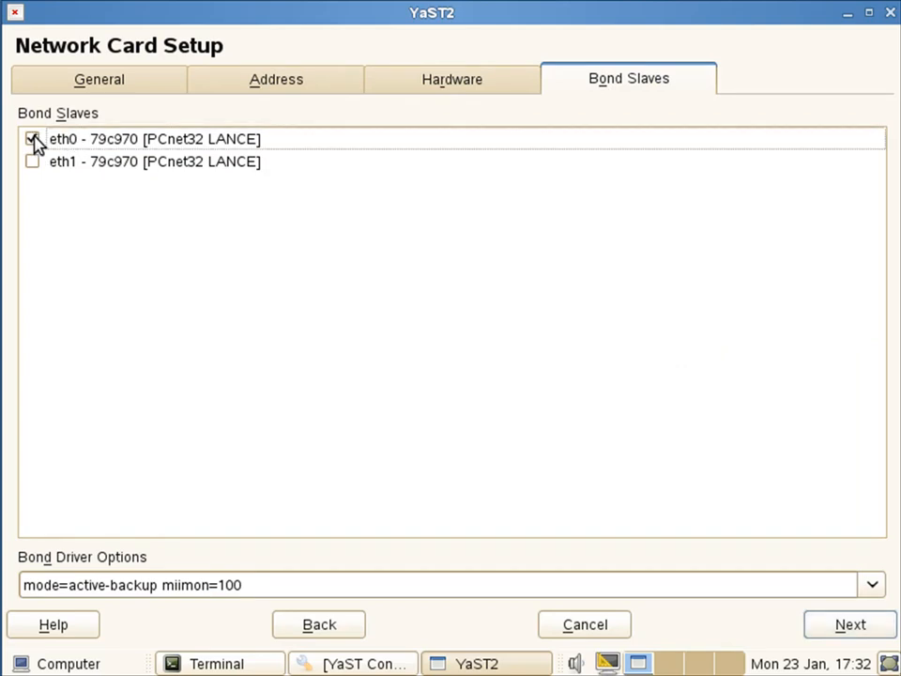
click(32, 161)
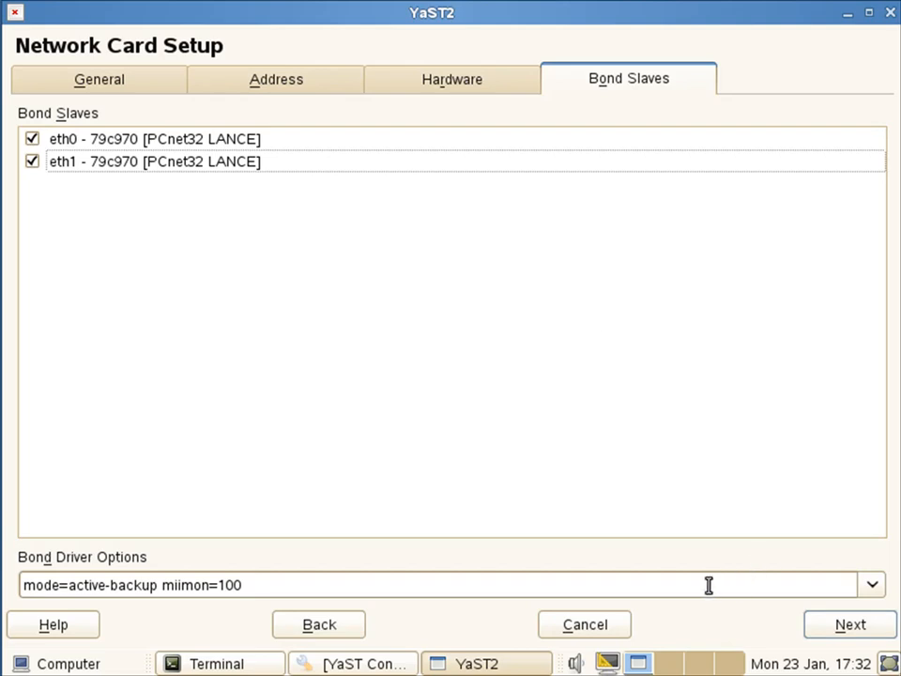
mouse_move(265, 571)
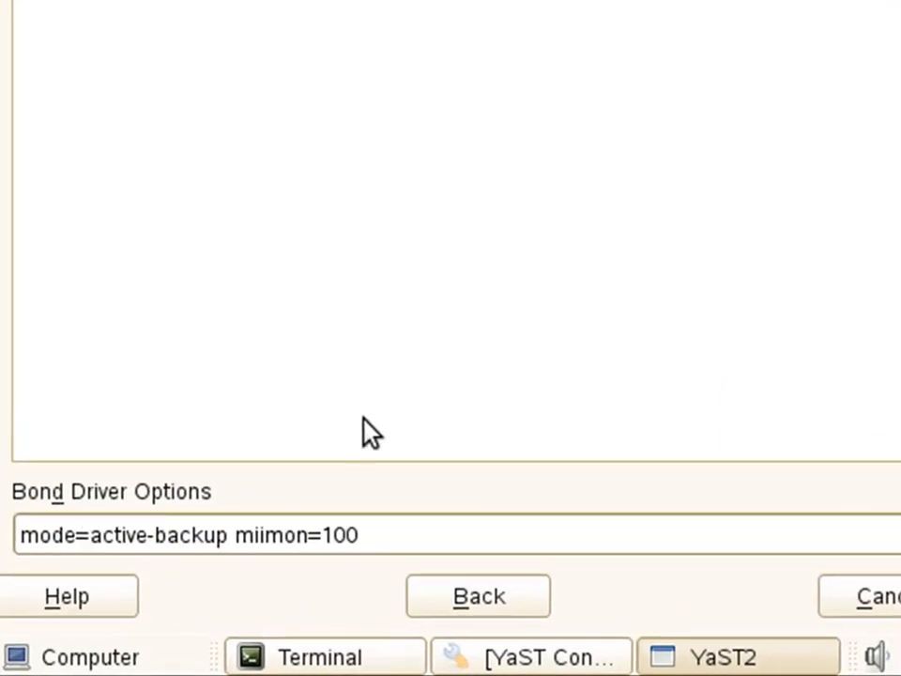
mouse_move(664, 222)
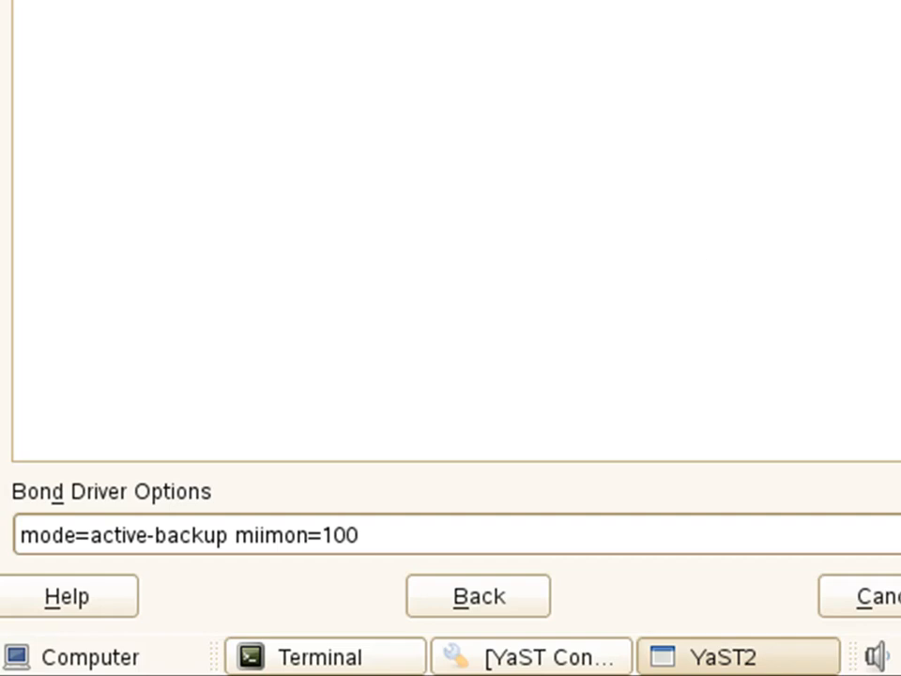
click(460, 535)
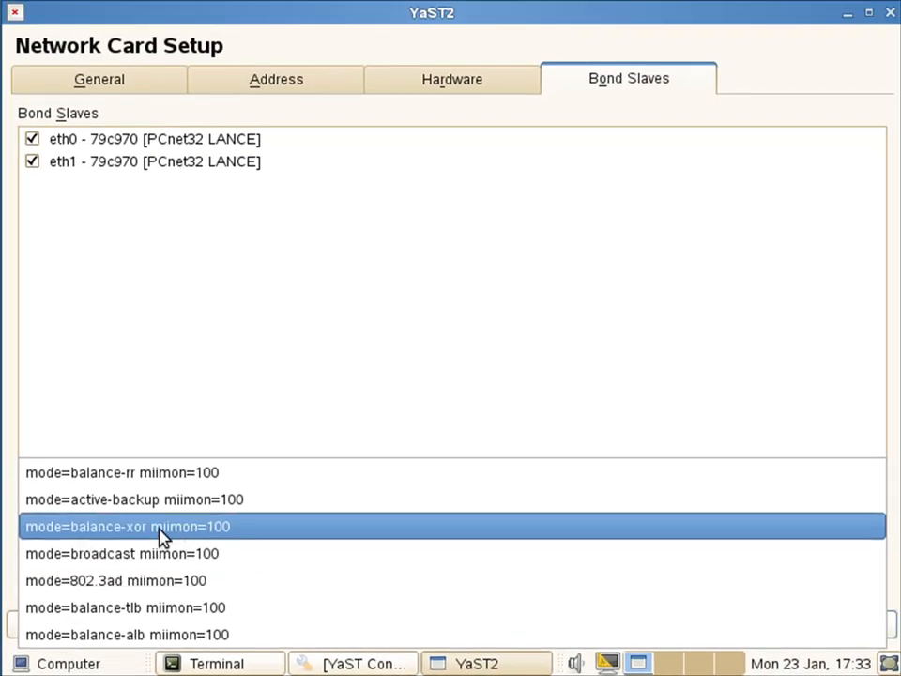
click(133, 498)
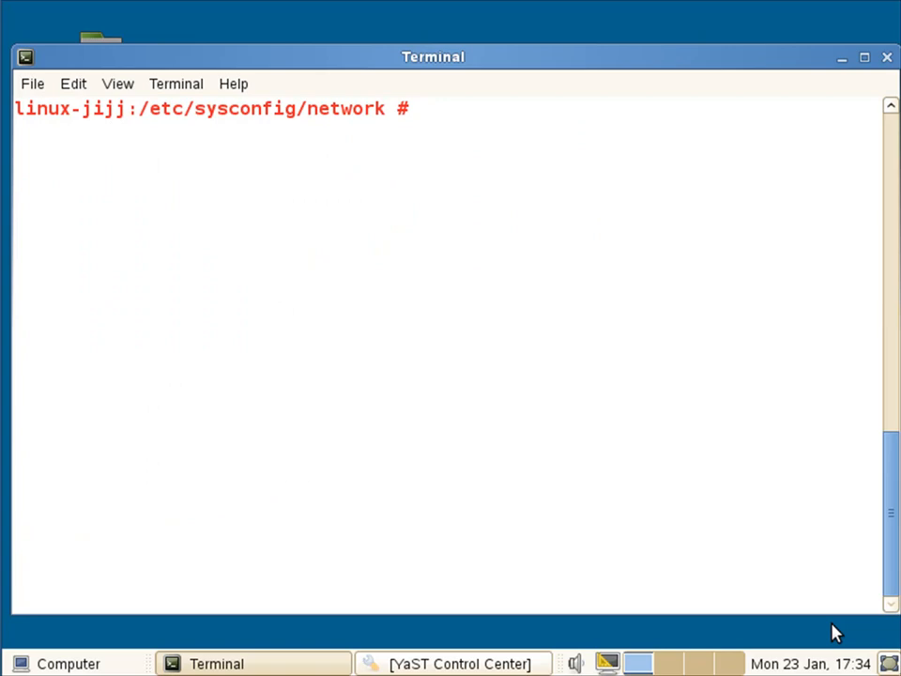
- Run ls to confirm ifcfg-bond0 exists, then list interface addresses with ip
text(ls)
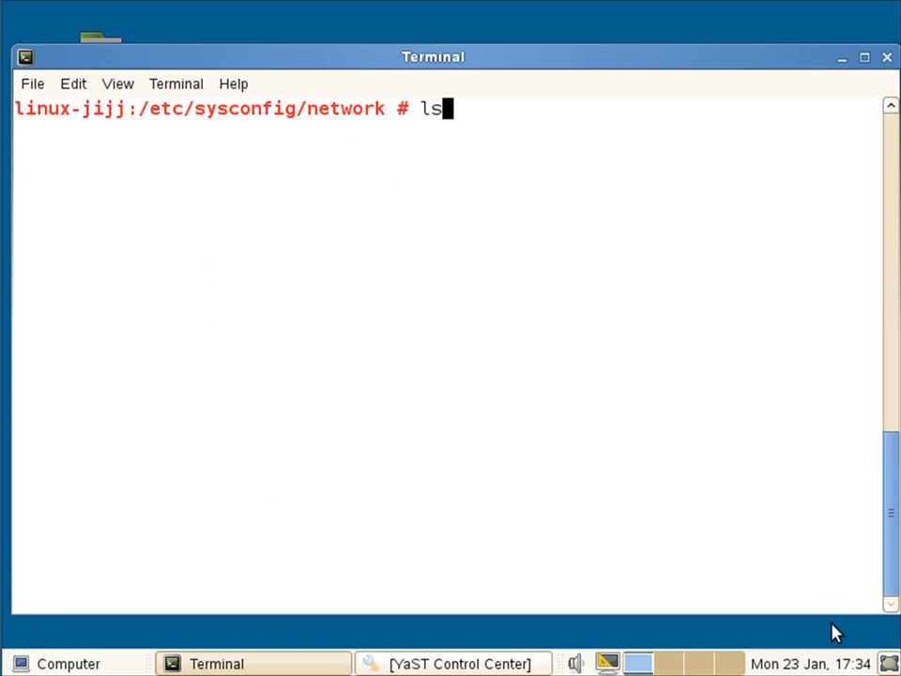
key(Return)
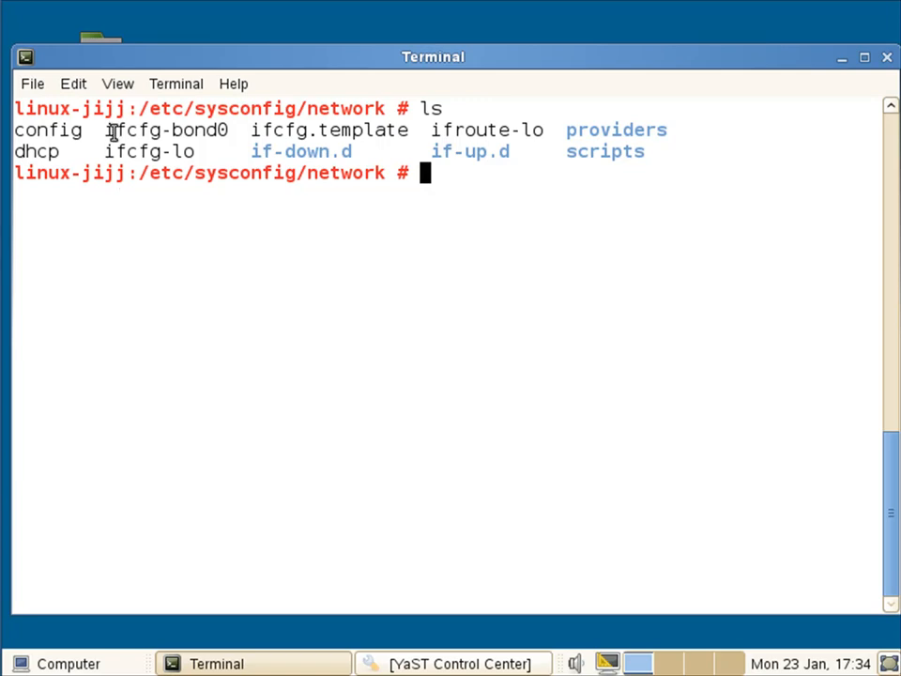
mouse_move(218, 130)
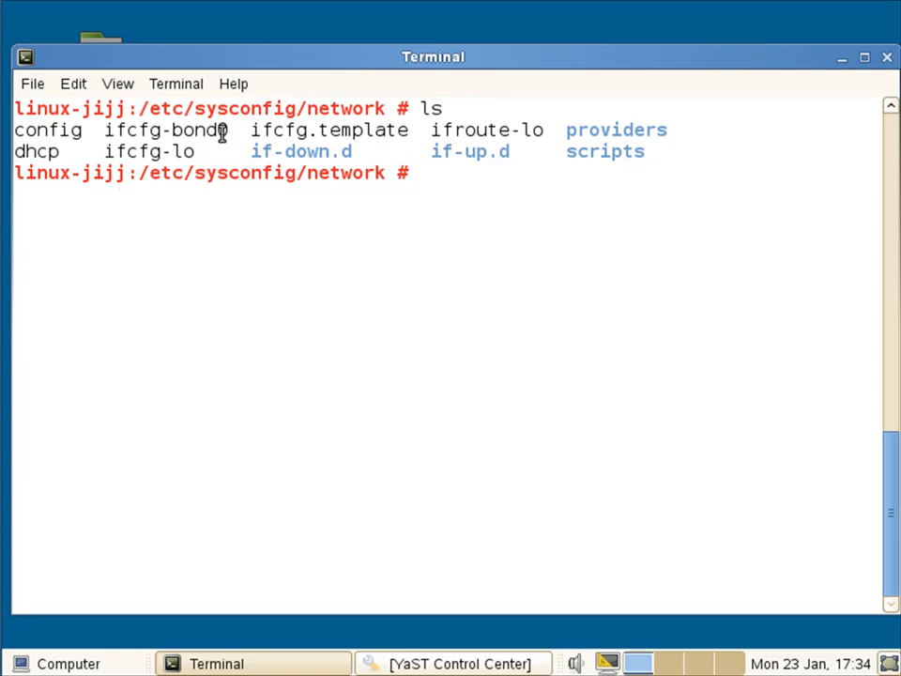
text(ip)
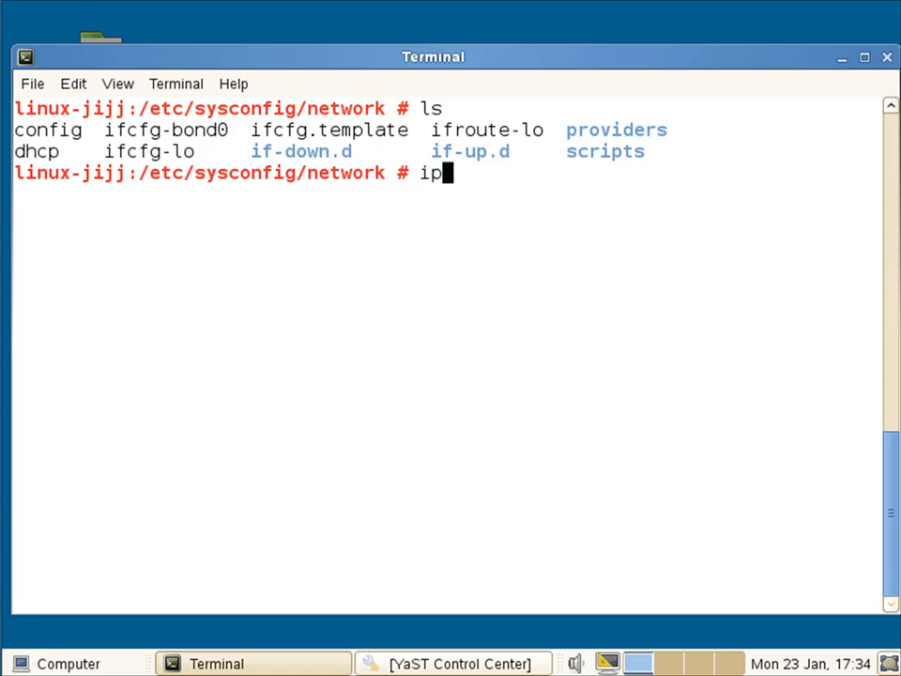
key(Return)
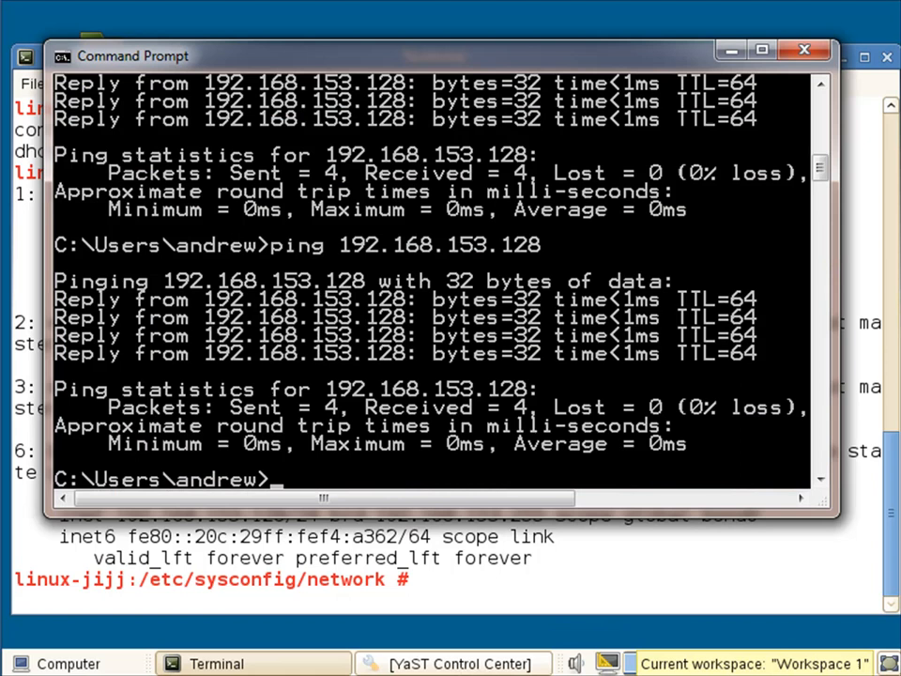
- Ping 192.168.153.128 from Command Prompt, getting four replies with 0% loss
text(ping 192.168.153.128)
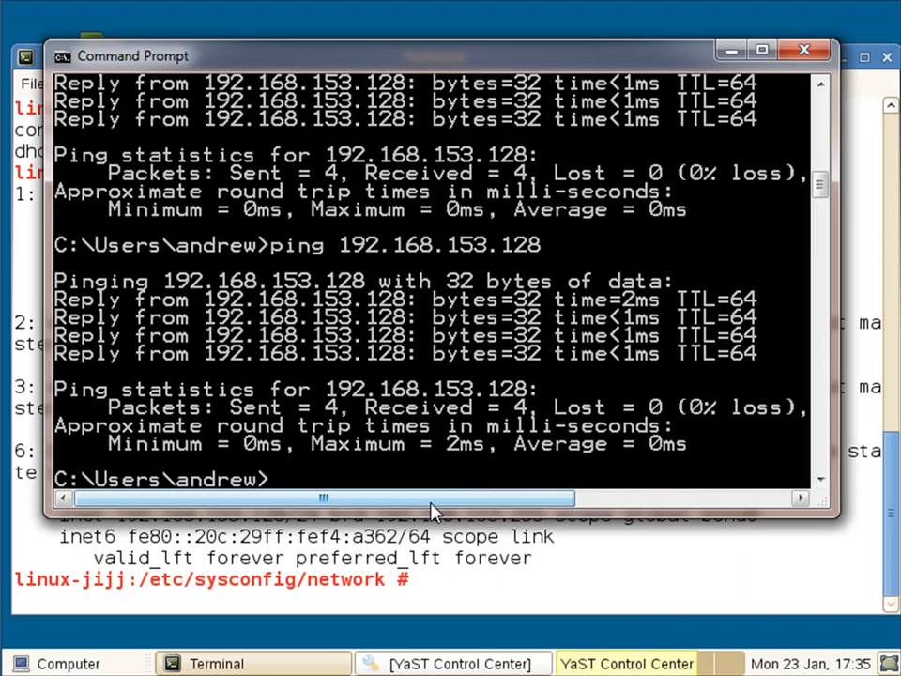
text(ping 192.168.153.128)
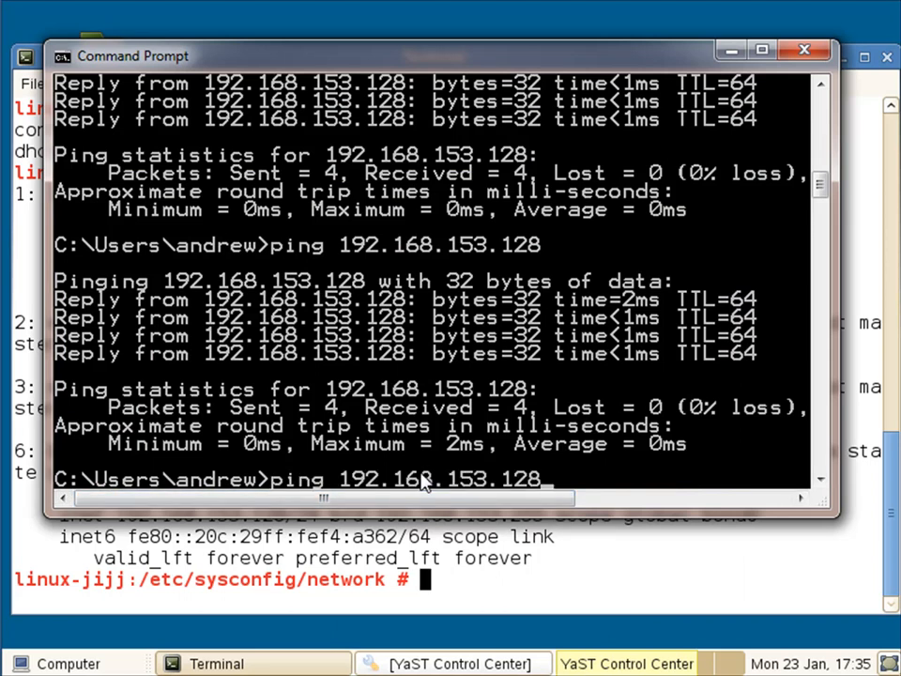
key(Return)
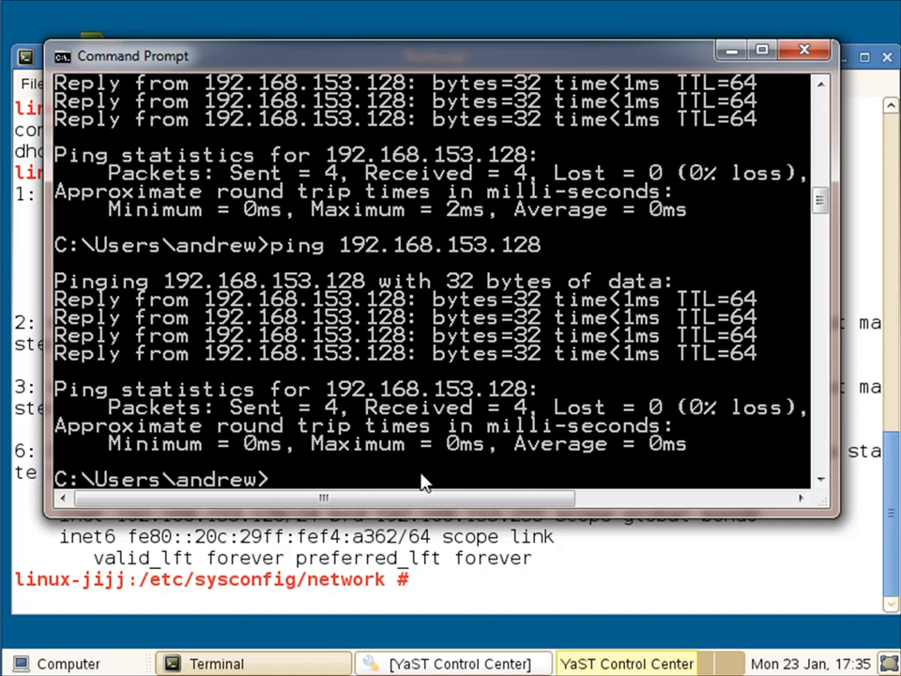
mouse_move(592, 624)
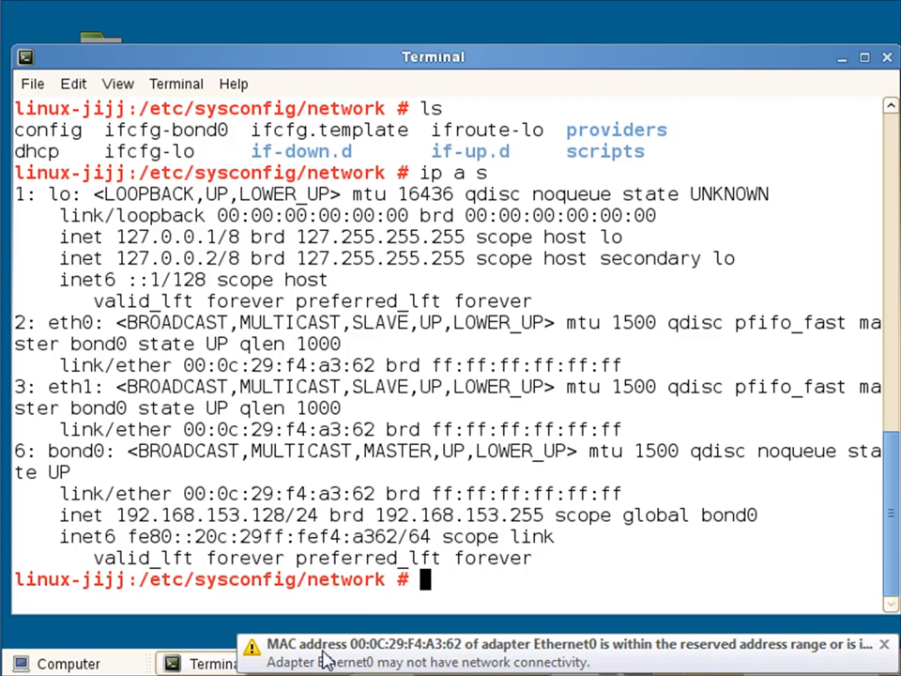
- Dismiss the MAC address warning, revealing bond0 at 192.168.153.128/24 with eth0/eth1 slaves
click(882, 644)
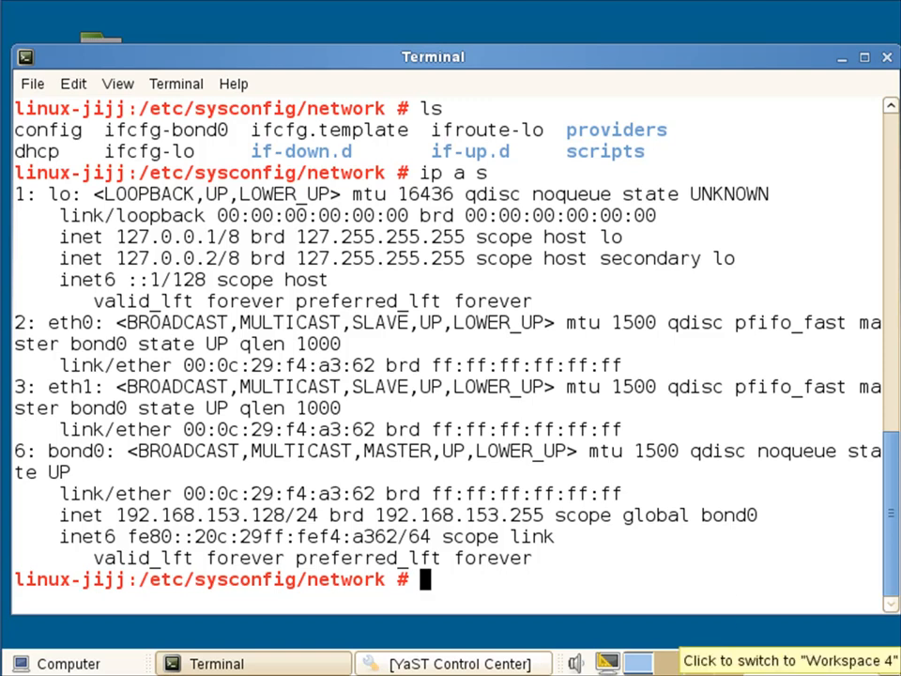
mouse_move(573, 574)
text(ip a s)
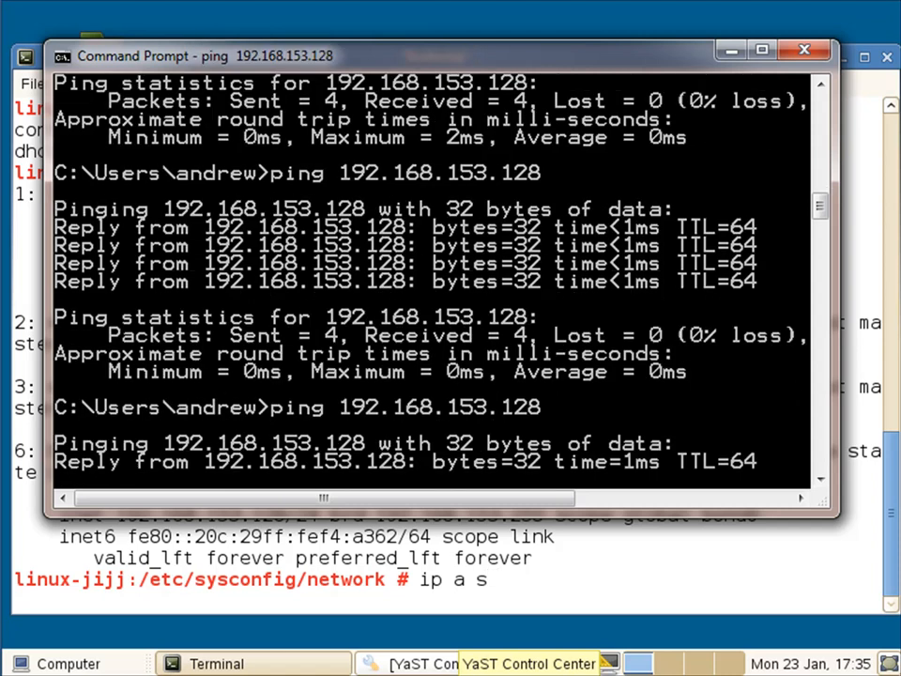
- Scroll through the fresh ping replies from 192.168.153.128
scroll(down, 3)
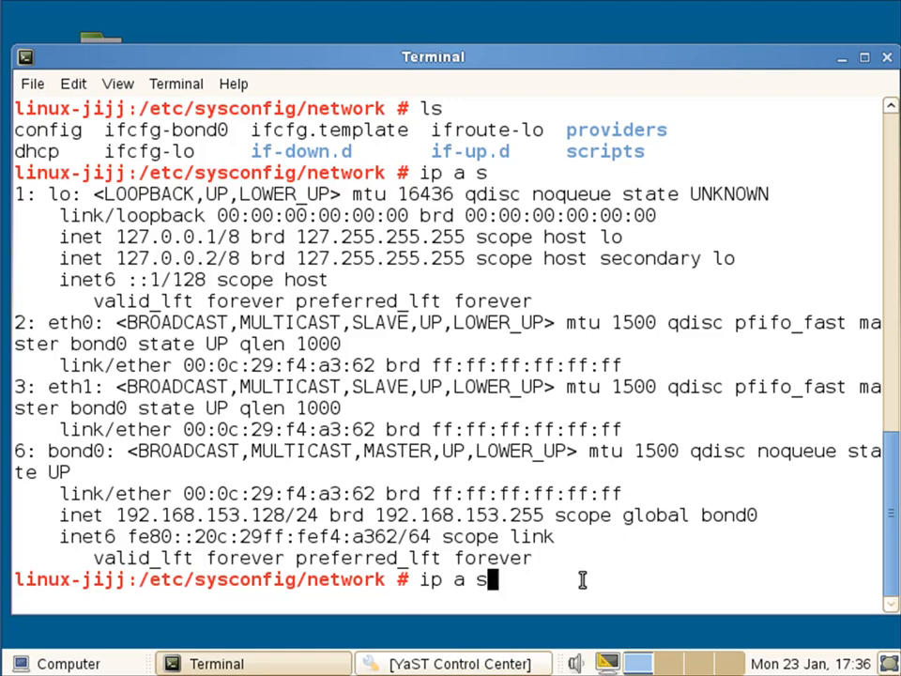
- Abandon the repeated address command and open ifcfg-bond0 in vi
key(BackSpace)
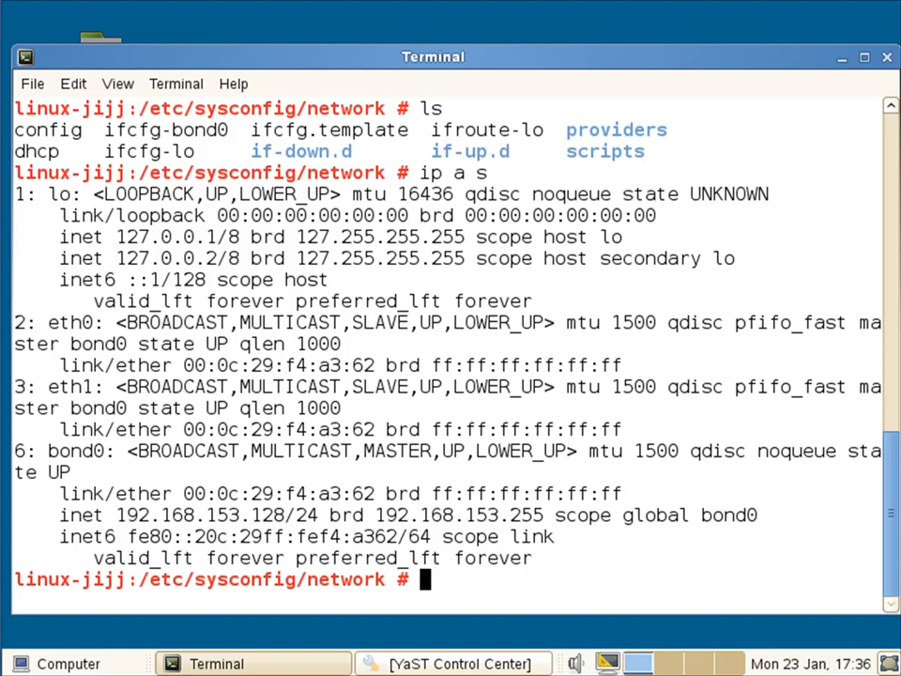
text(vi)
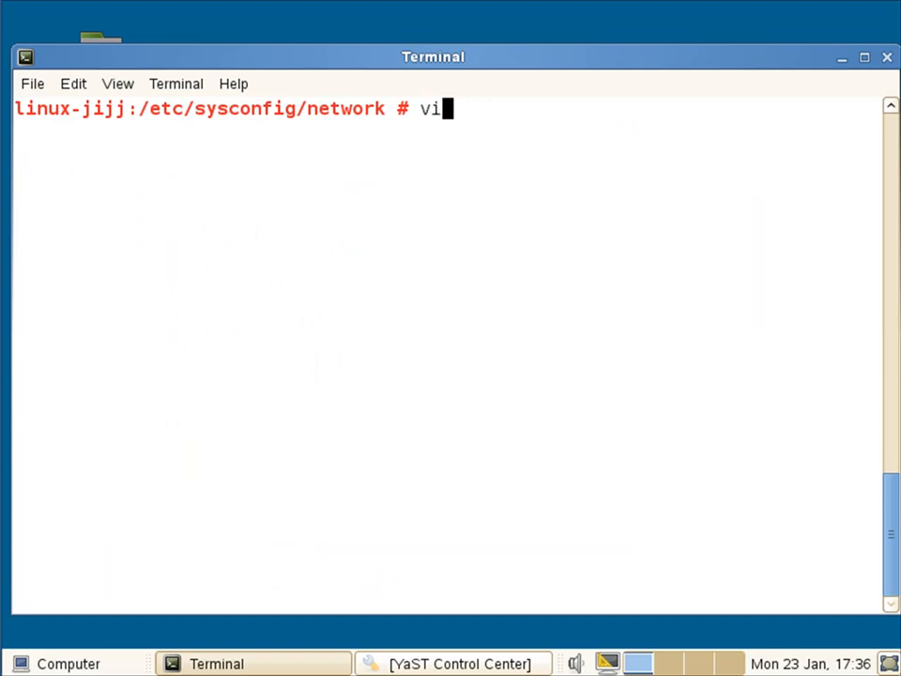
text(i)
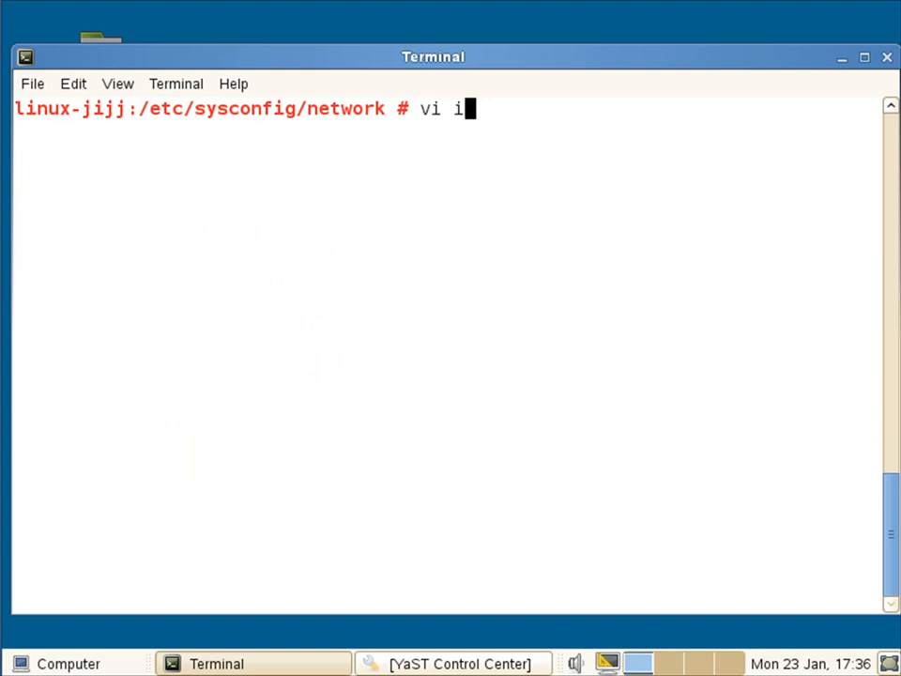
text(fcfg)
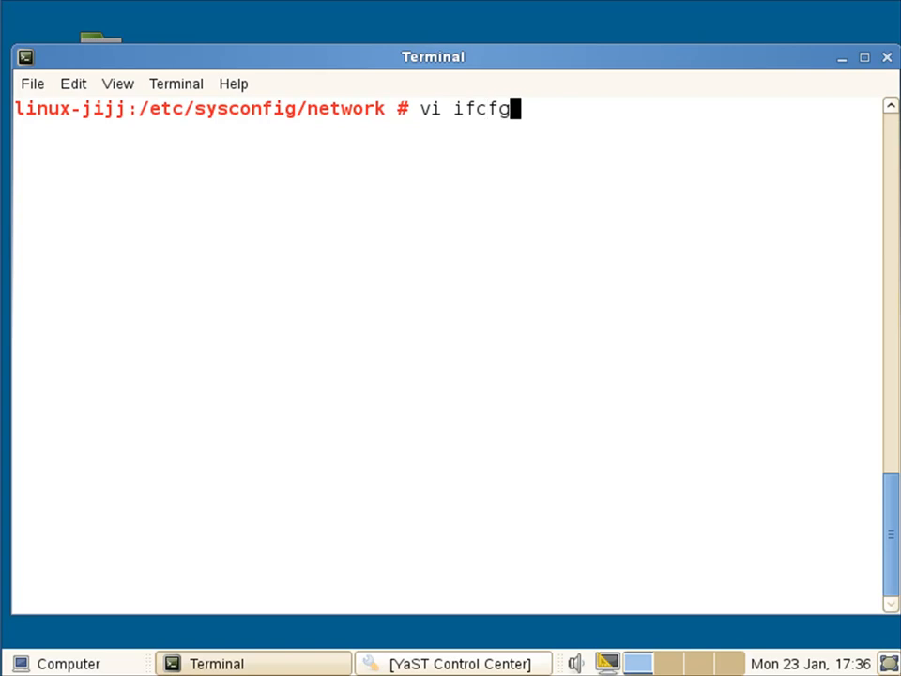
text(-bond0)
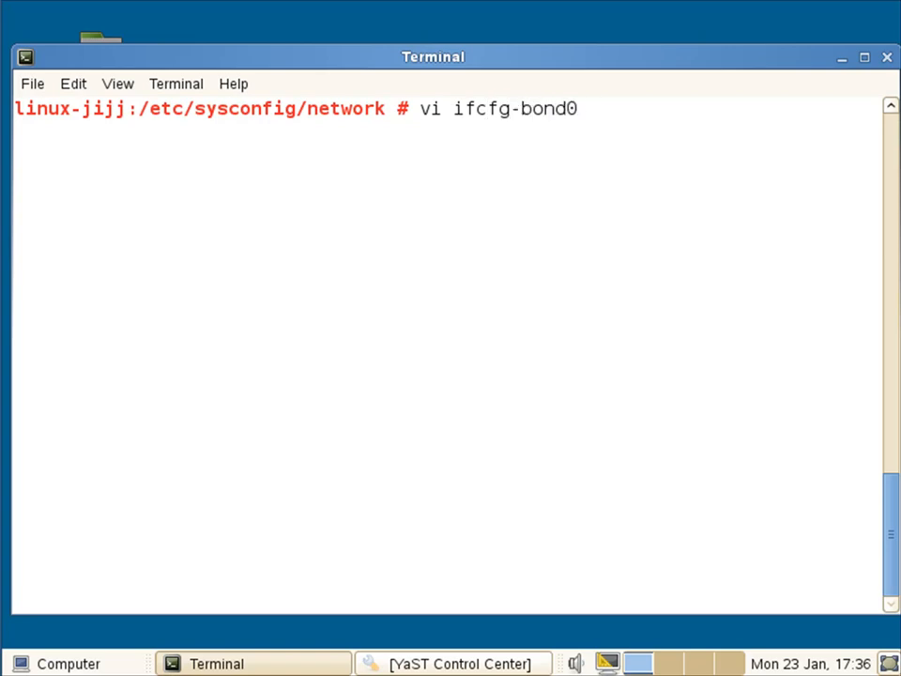
key(Return)
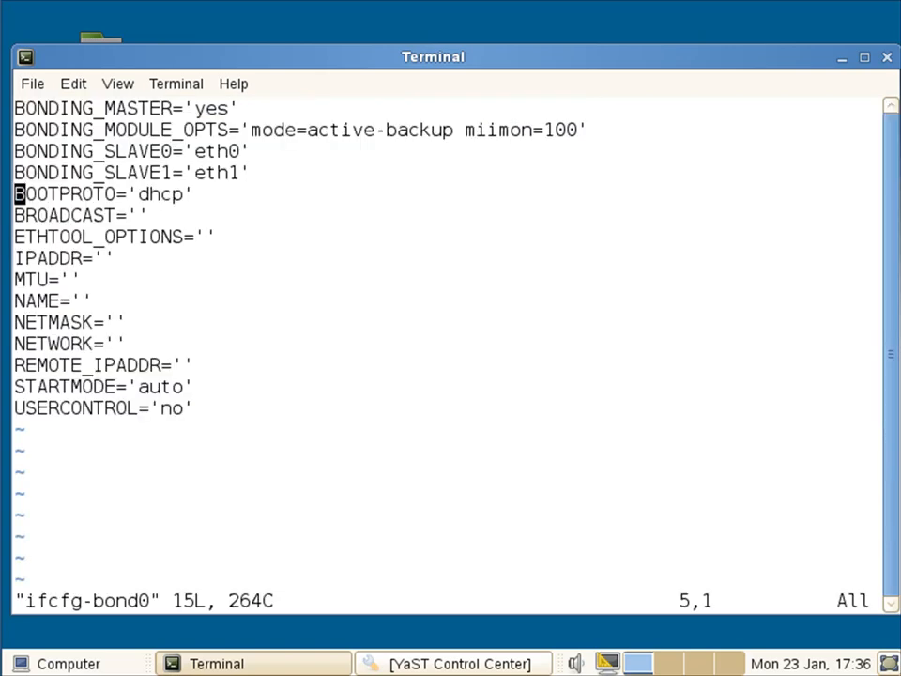